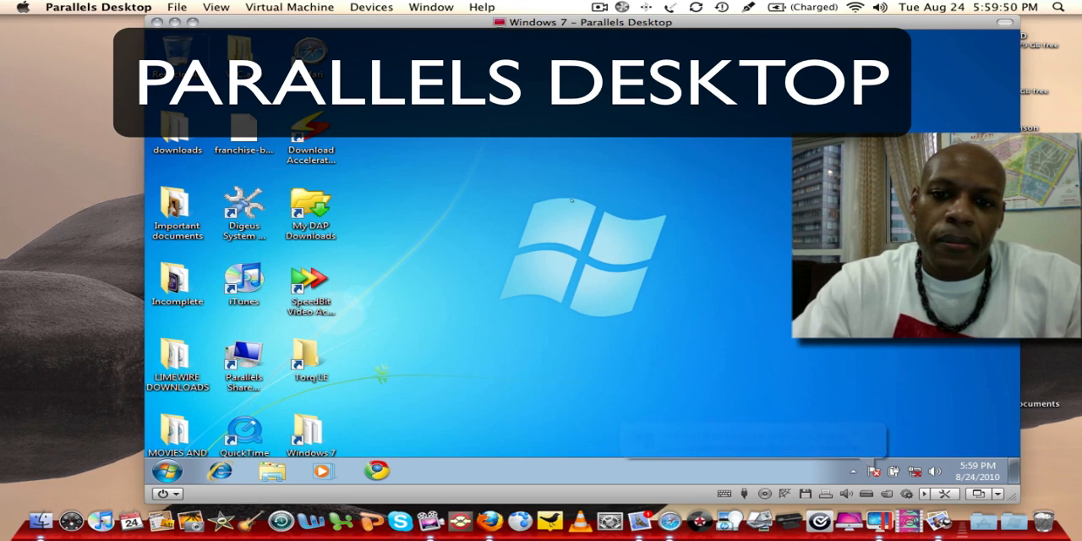
Reveal the Windows 7 taskbar, open the Start menu, then close it.
left_click(167, 471)
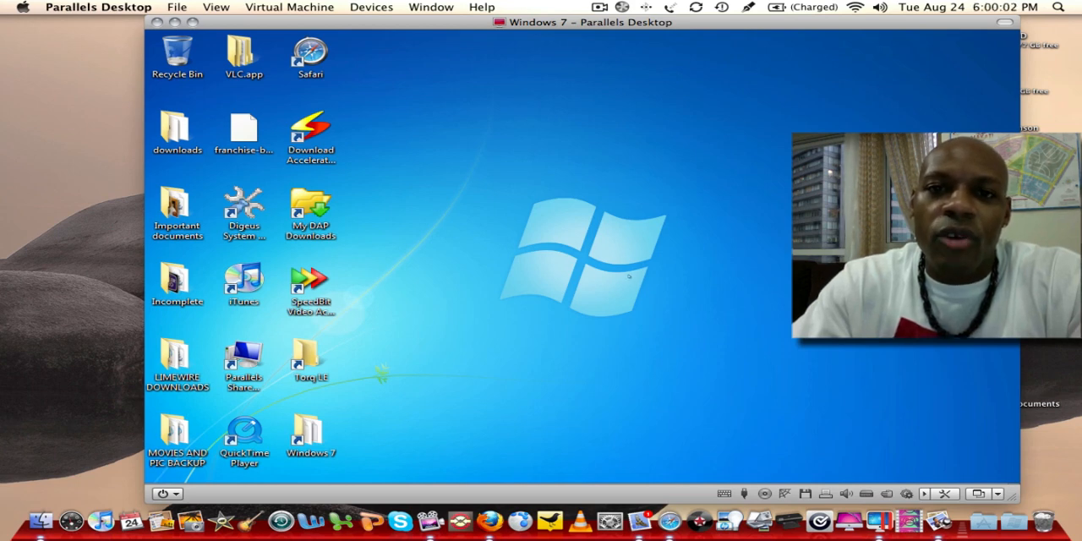
left_click(244, 435)
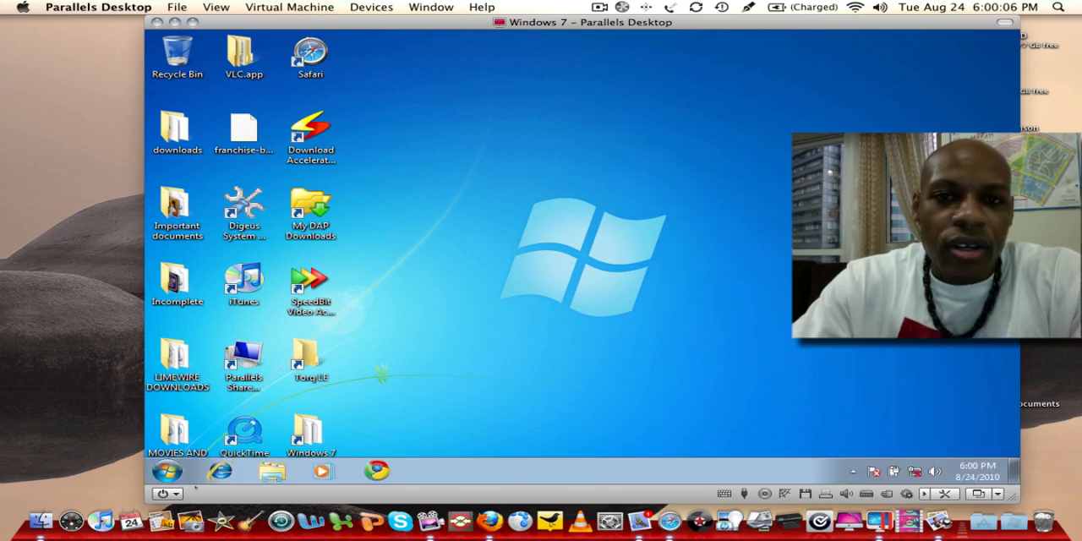
mouse_move(167, 470)
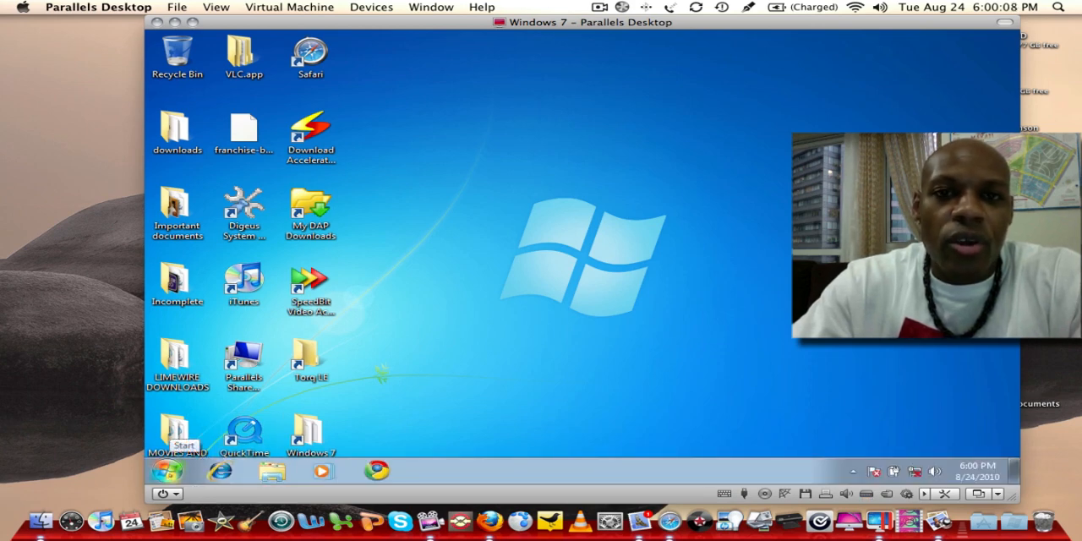
left_click(166, 469)
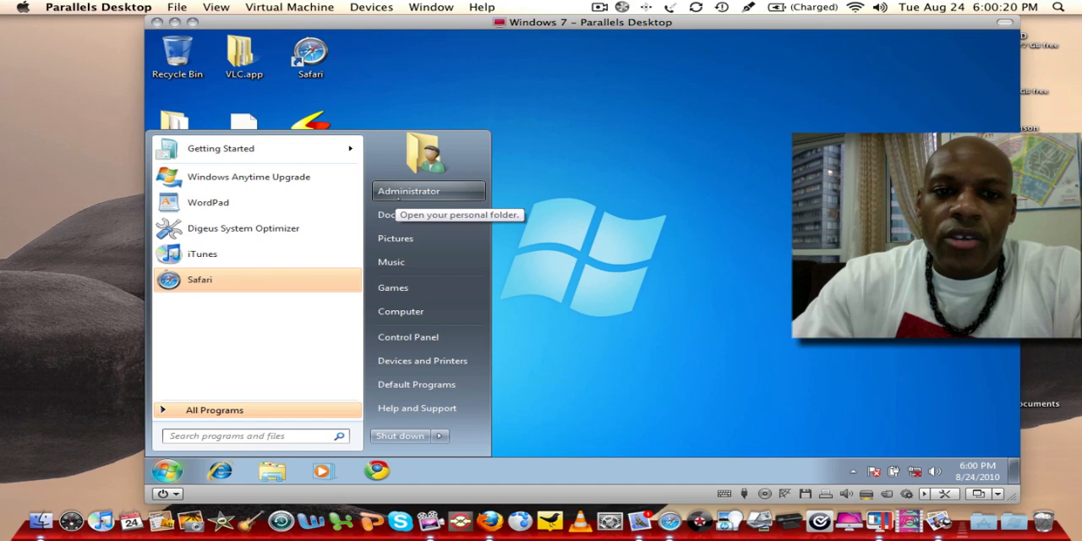
mouse_move(391, 261)
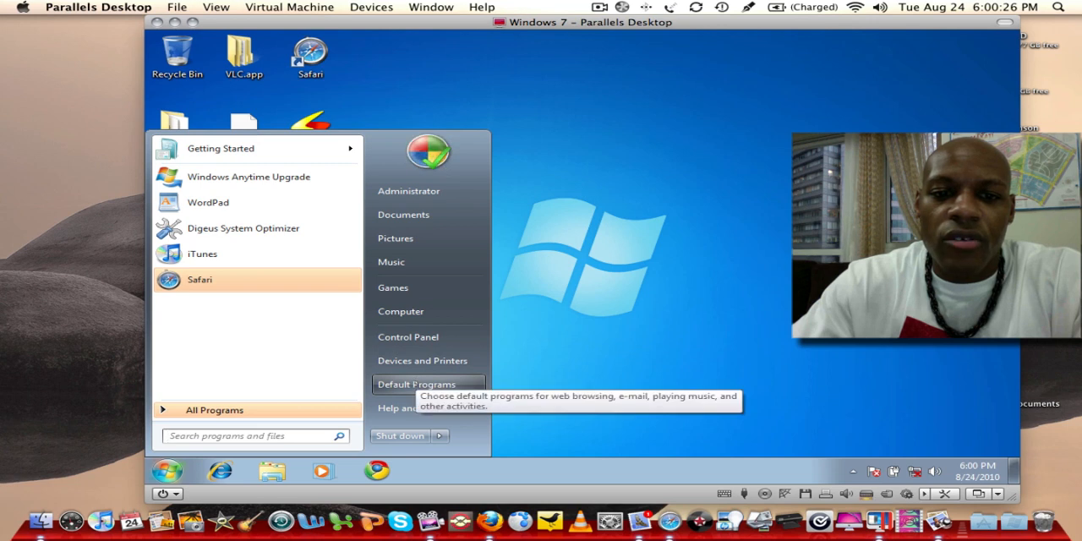
mouse_move(416, 408)
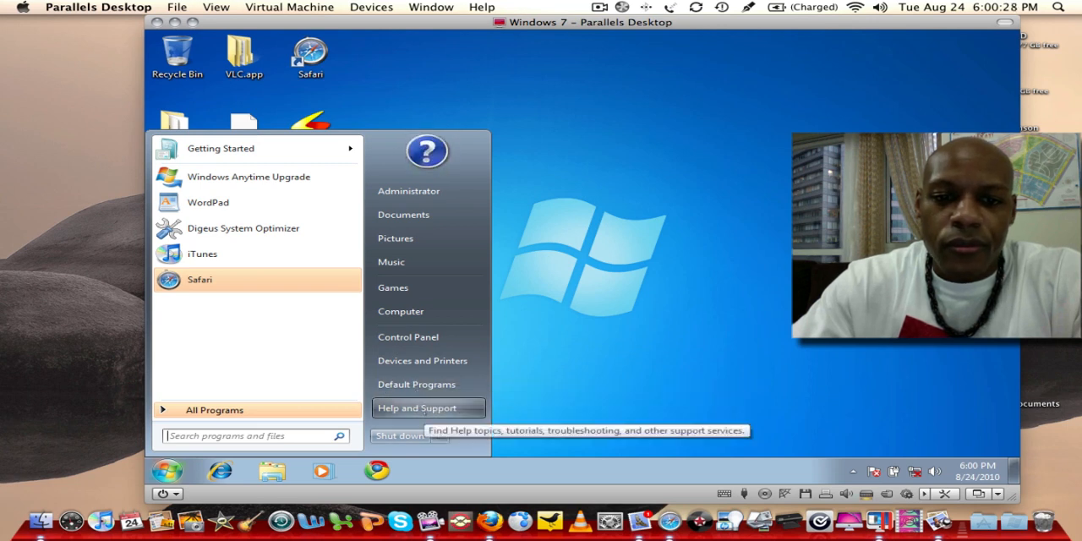
left_click(454, 436)
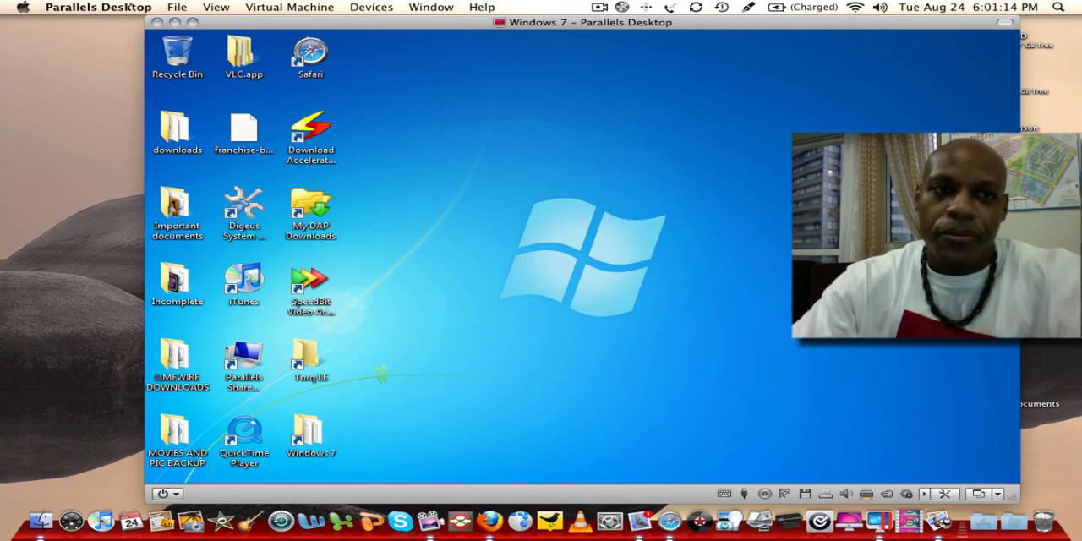
Browse the General, Appearance, Keyboard & Mouse, USB and Memory preference panes.
left_click(98, 7)
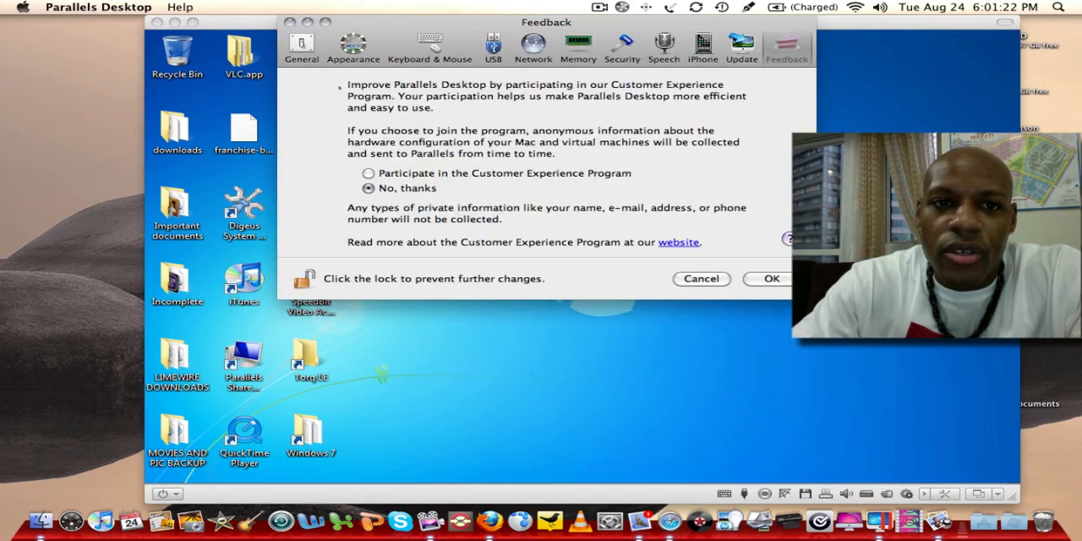
left_click(301, 44)
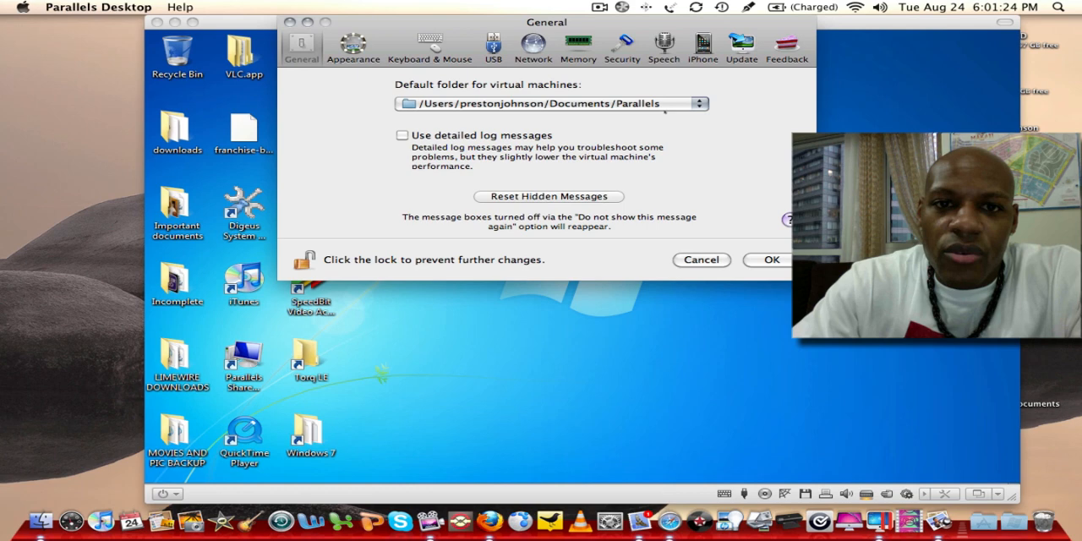
left_click(353, 44)
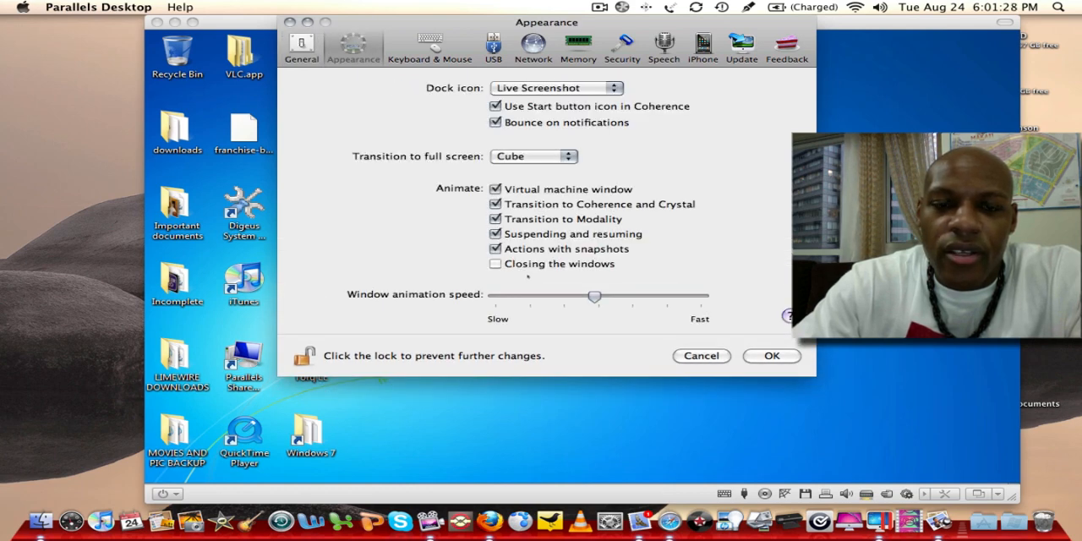
left_click(430, 44)
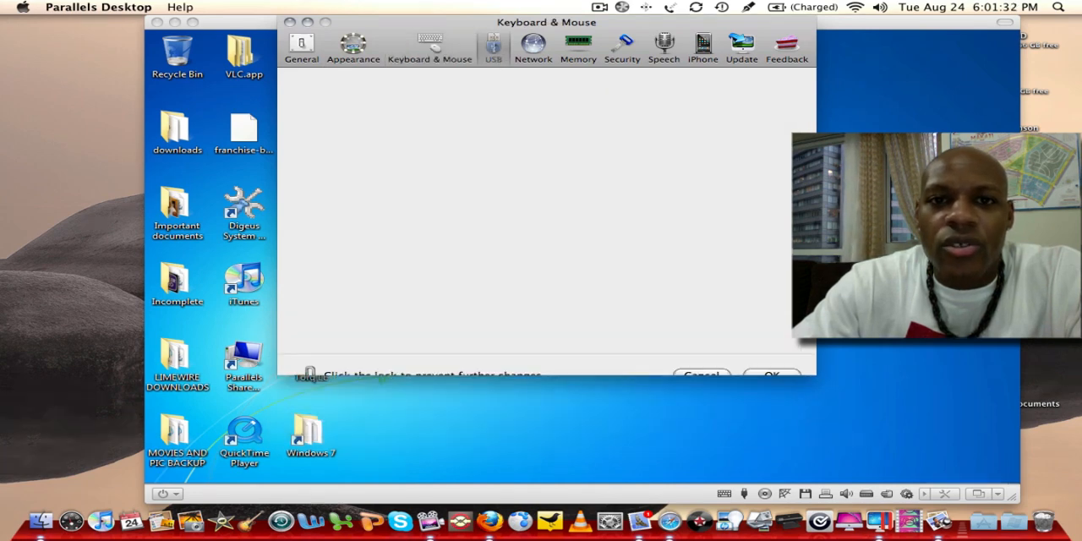
left_click(492, 44)
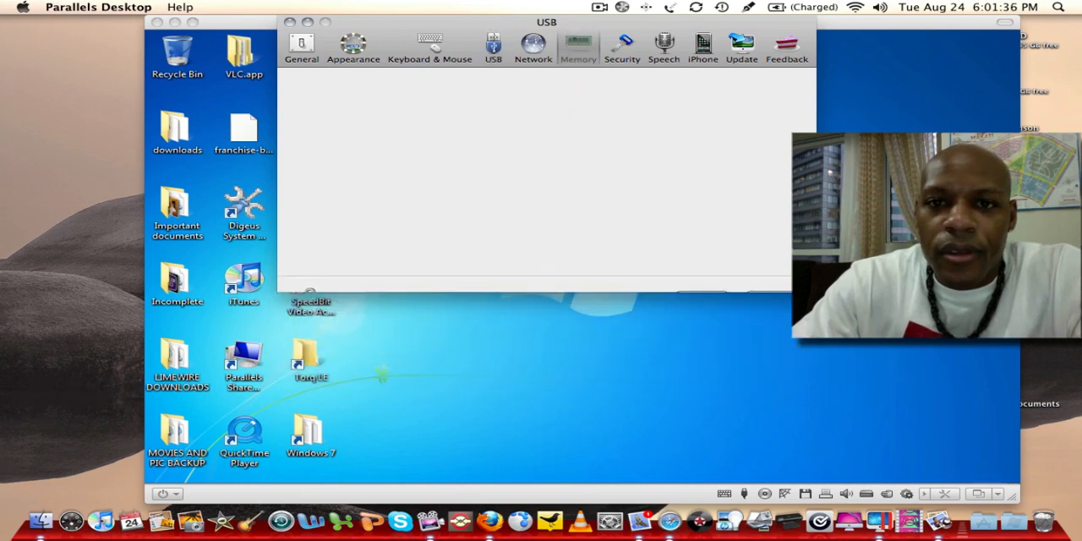
left_click(578, 47)
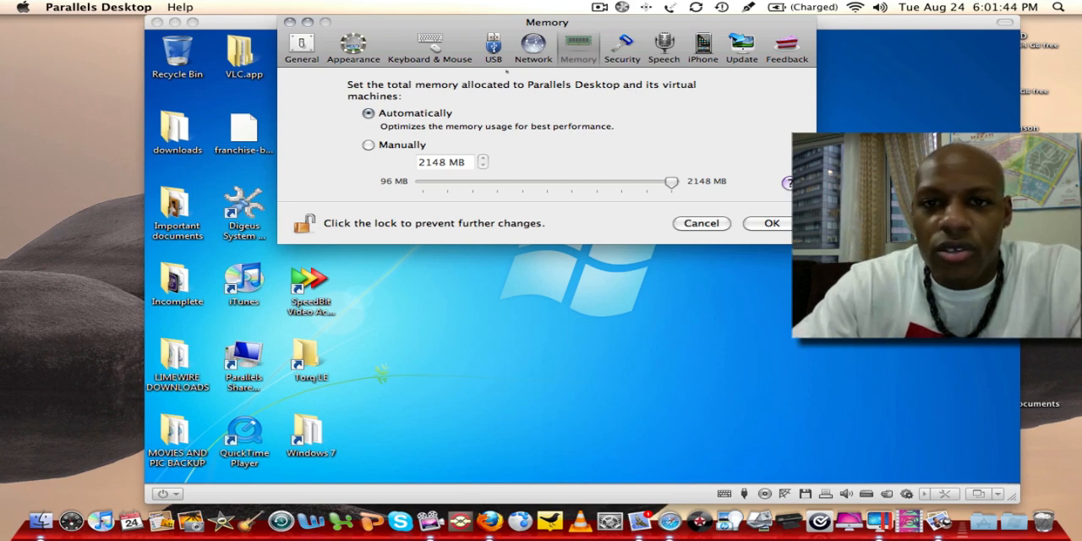
Look through the Security, Speech, iPhone and Update panes, then close Preferences.
left_click(621, 46)
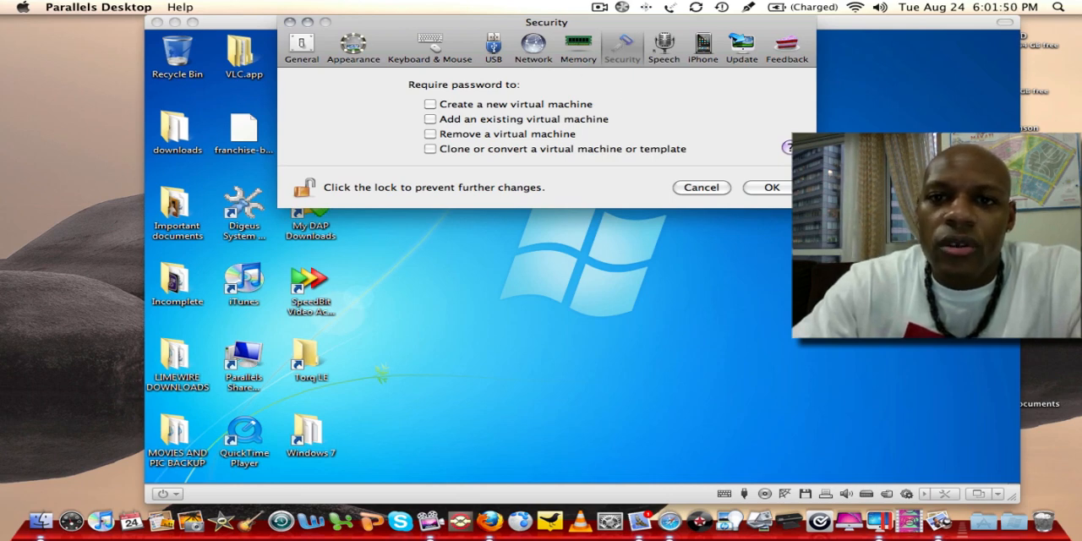
left_click(664, 42)
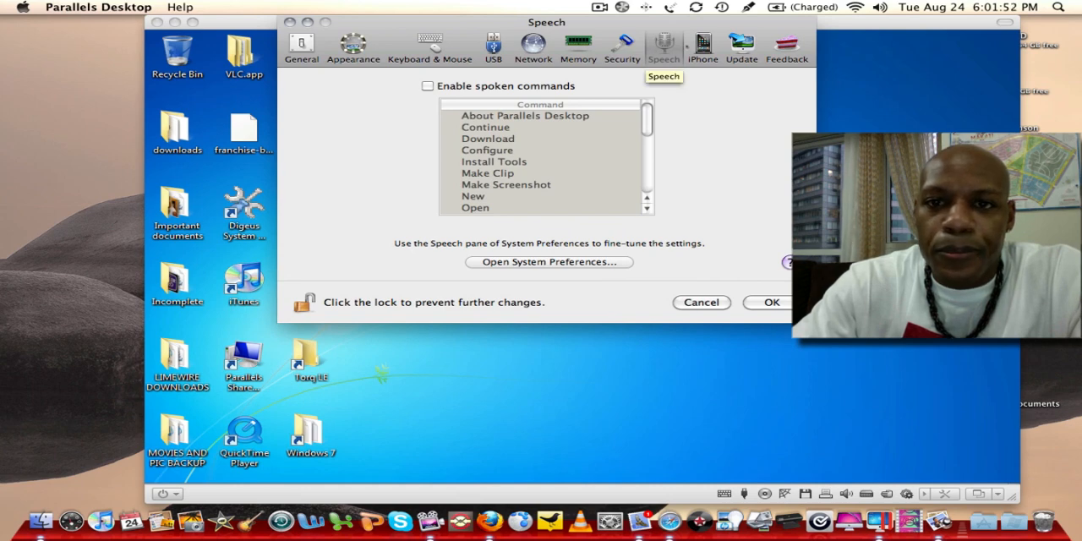
left_click(702, 44)
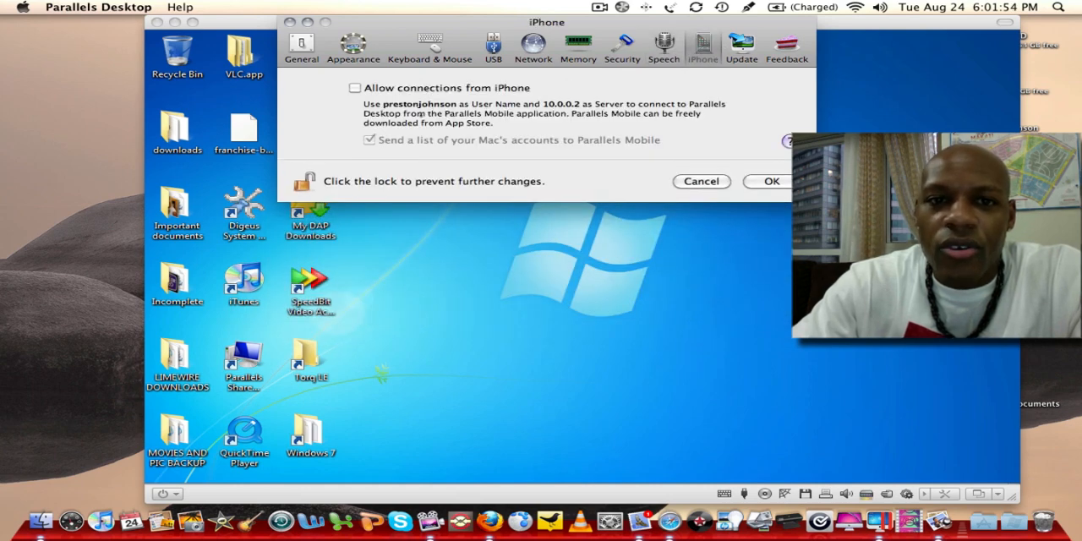
left_click(741, 44)
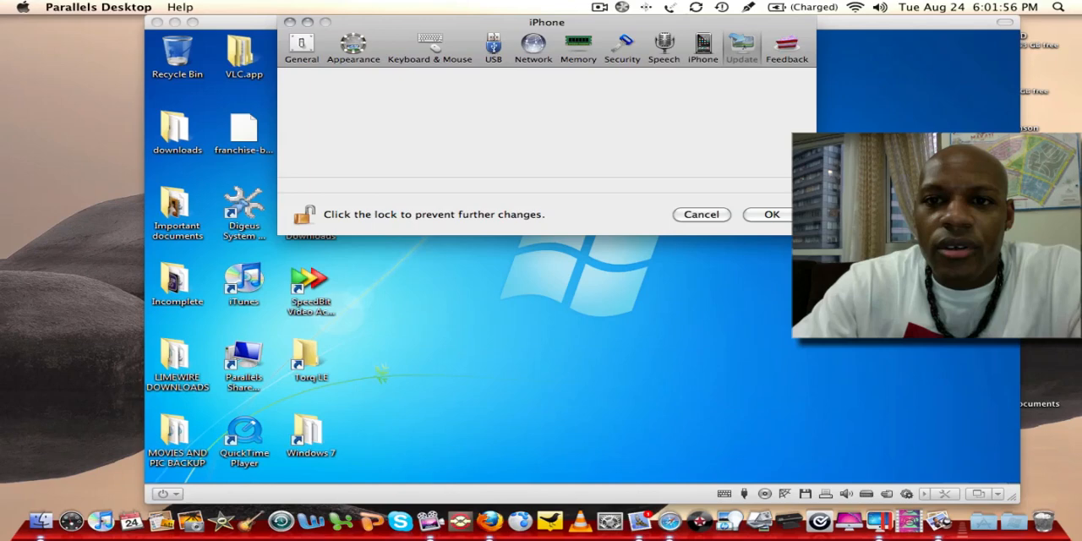
left_click(786, 46)
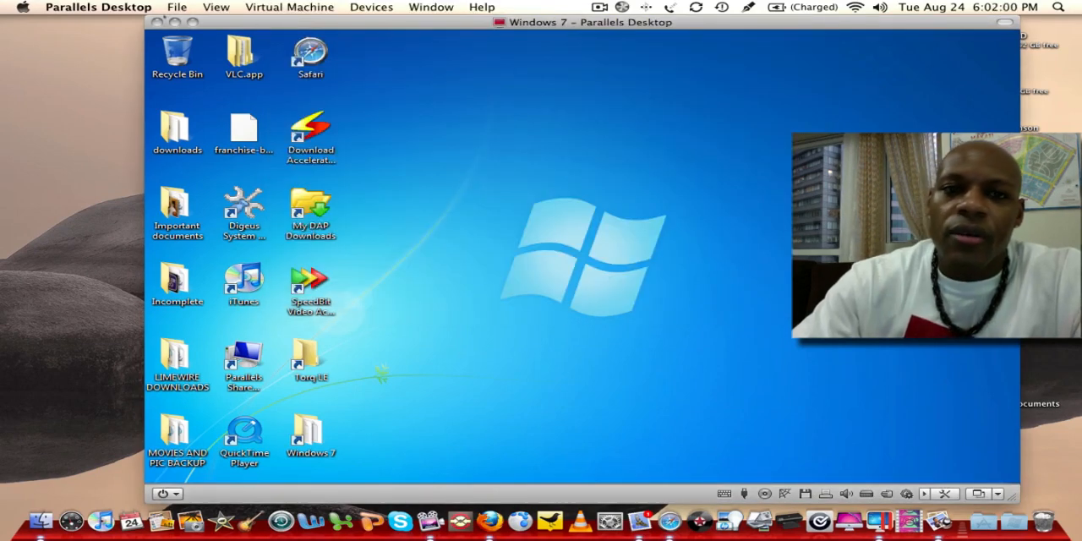
Drag the Windows 7 window leftward and bring back the Windows taskbar.
left_click(98, 7)
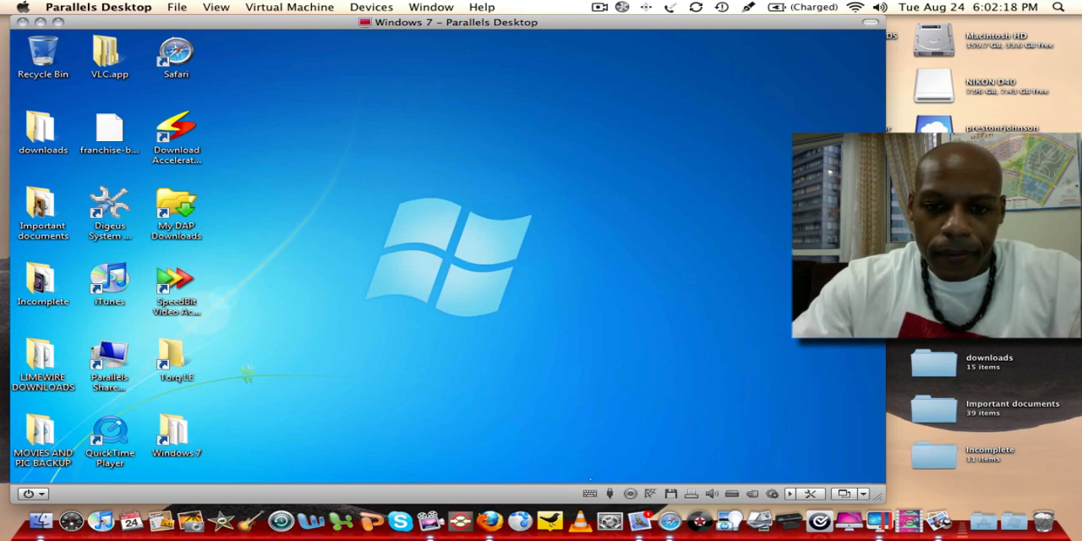
left_click(32, 470)
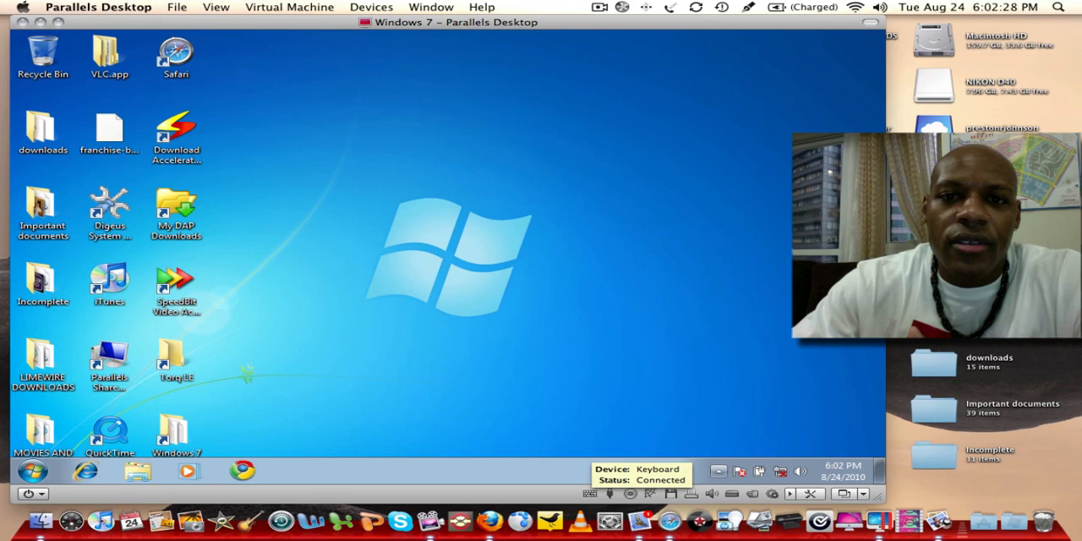
Switch to the Mac desktop and launch Safari from the Dock to load apple.com.
left_click(98, 7)
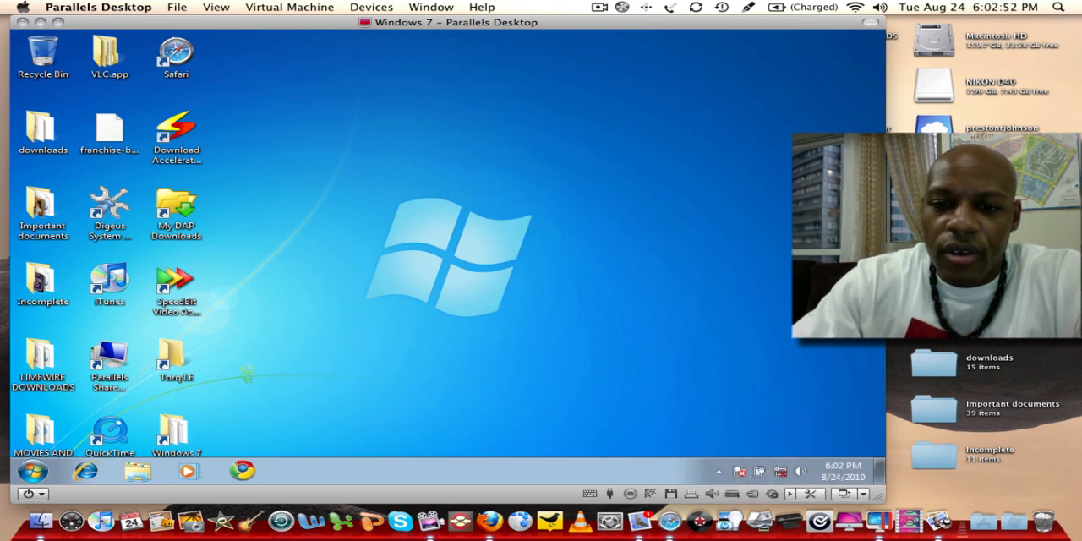
left_click(719, 471)
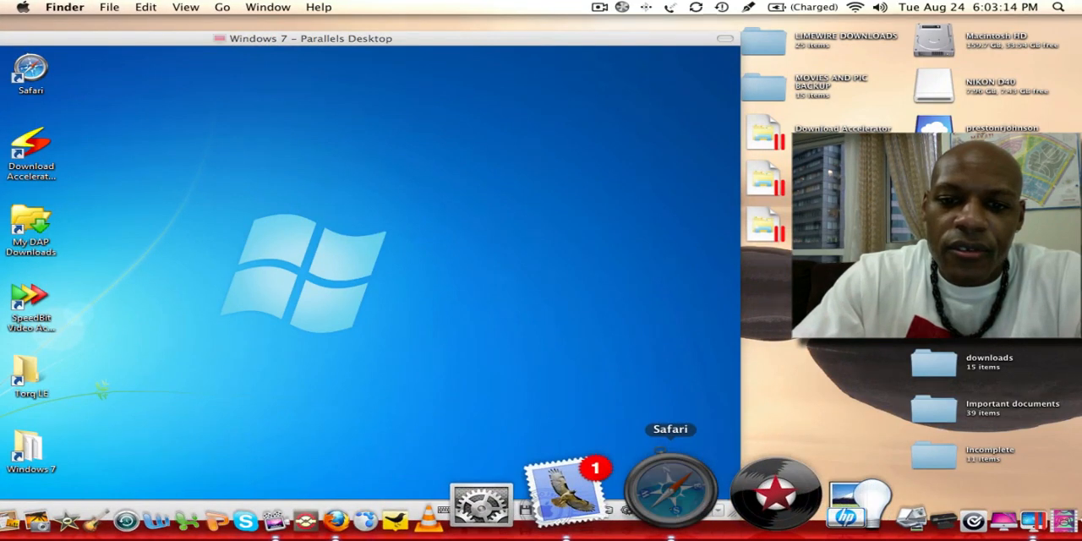
left_click(670, 489)
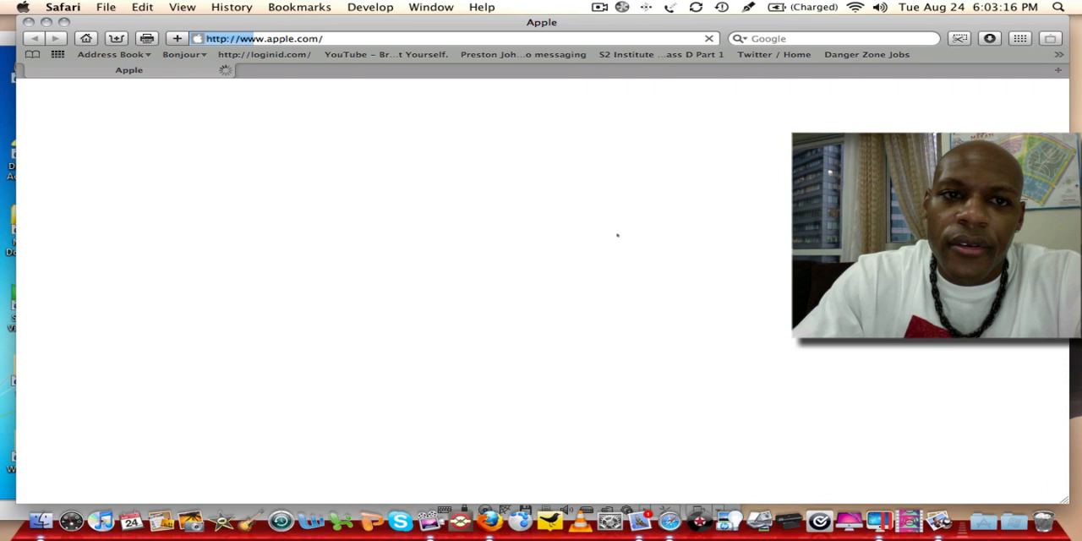